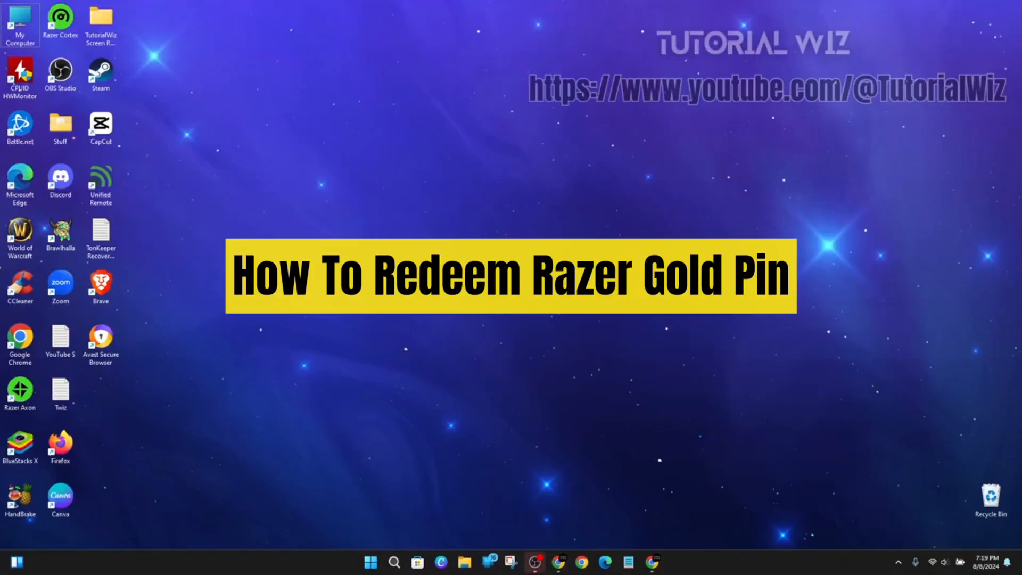
mouse_move(687, 364)
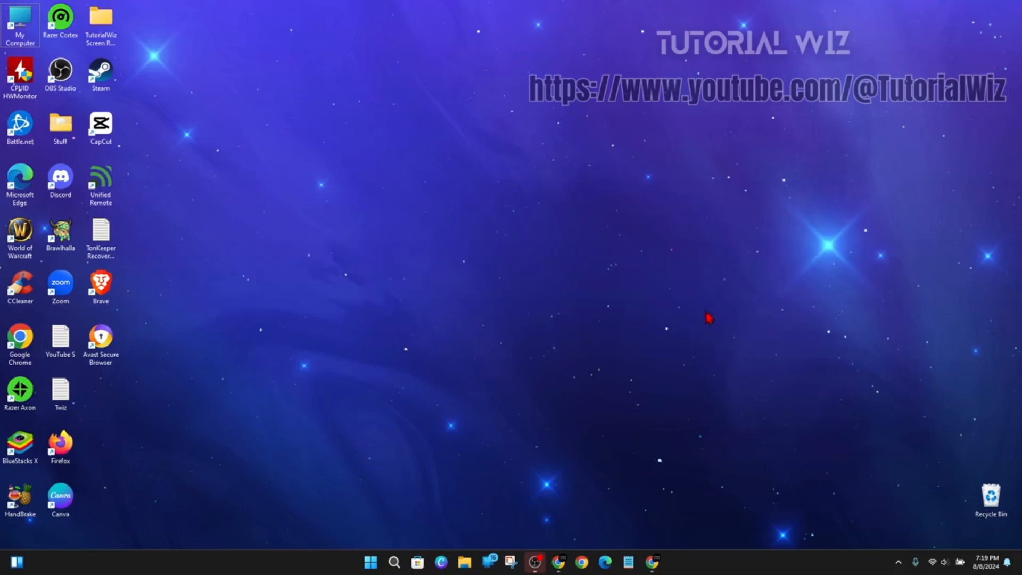
Bring Chrome forward on the Razer Gold PIN page and scroll through its 'How to redeem' steps and FAQ.
click(651, 562)
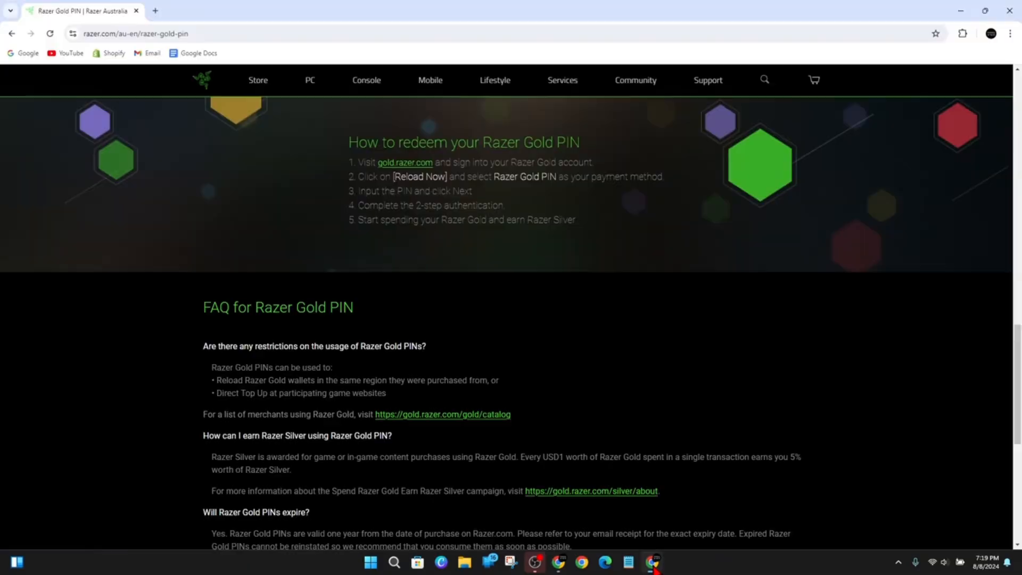
scroll(up, 3)
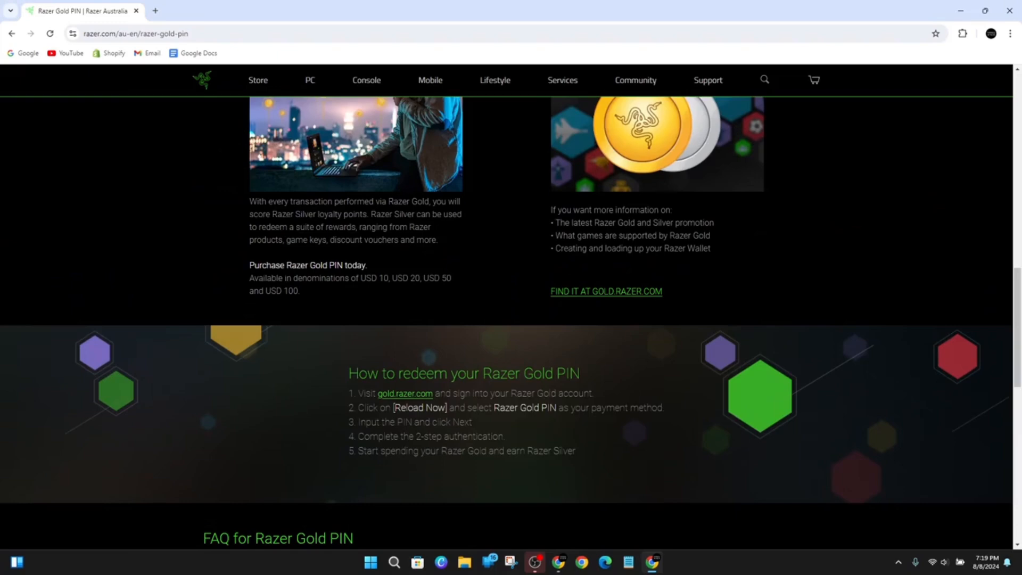
scroll(down, 3)
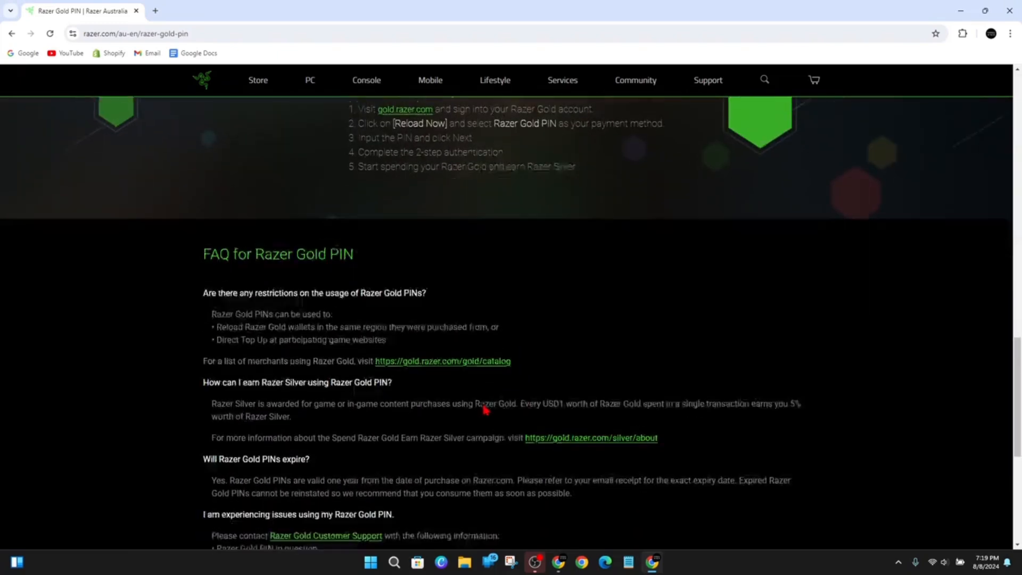
scroll(up, 3)
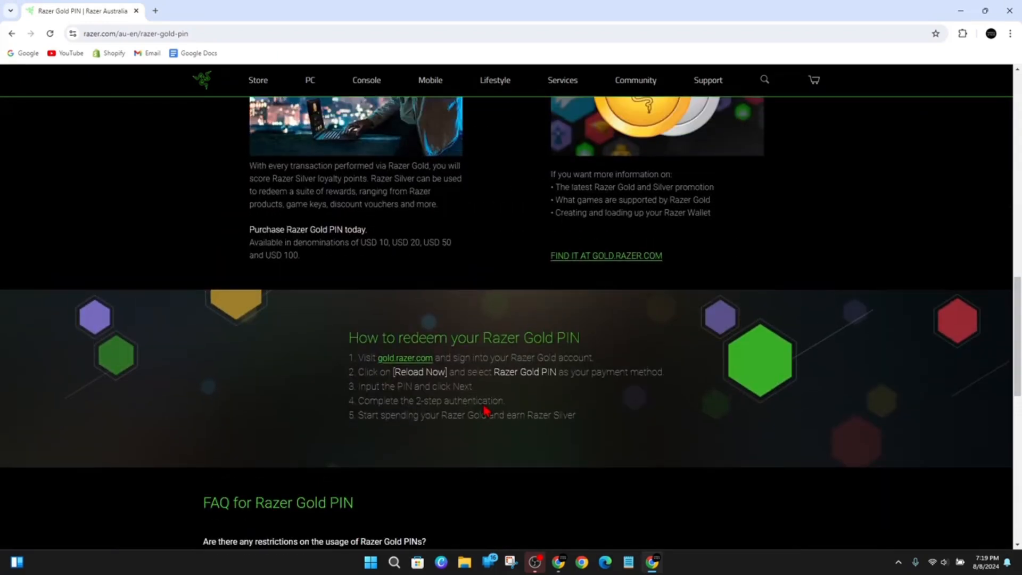
scroll(down, 3)
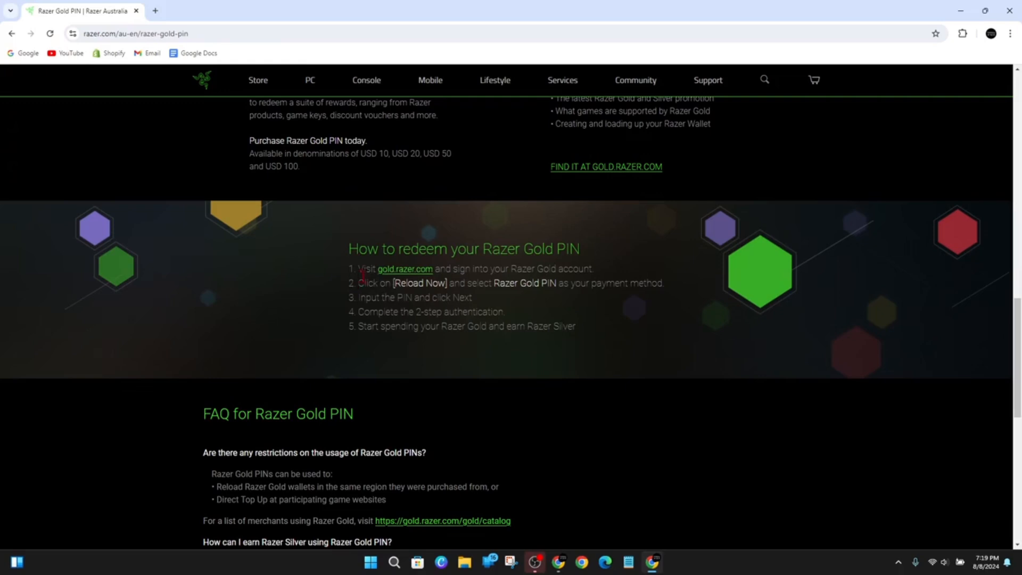
mouse_move(505, 268)
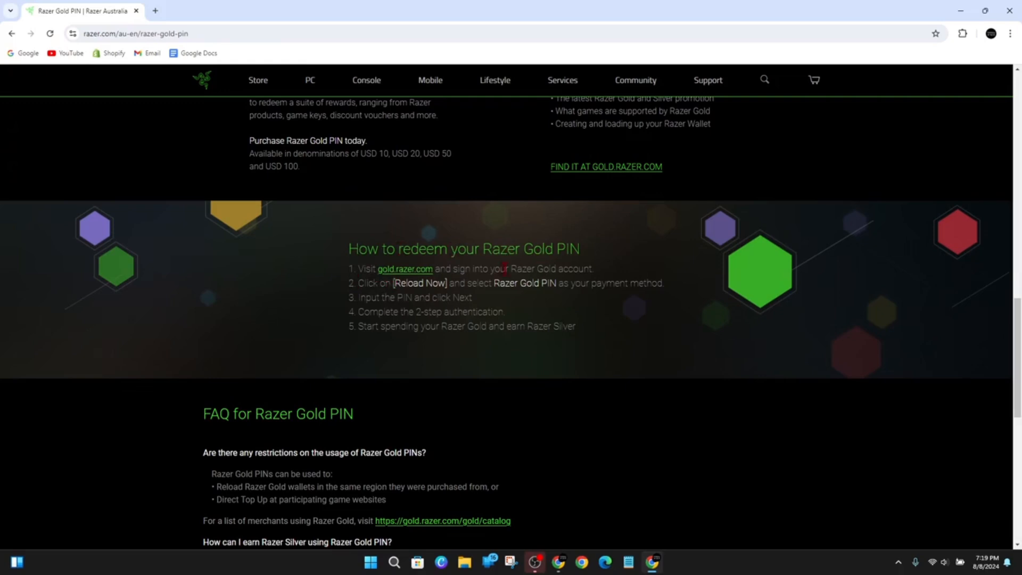
mouse_move(404, 270)
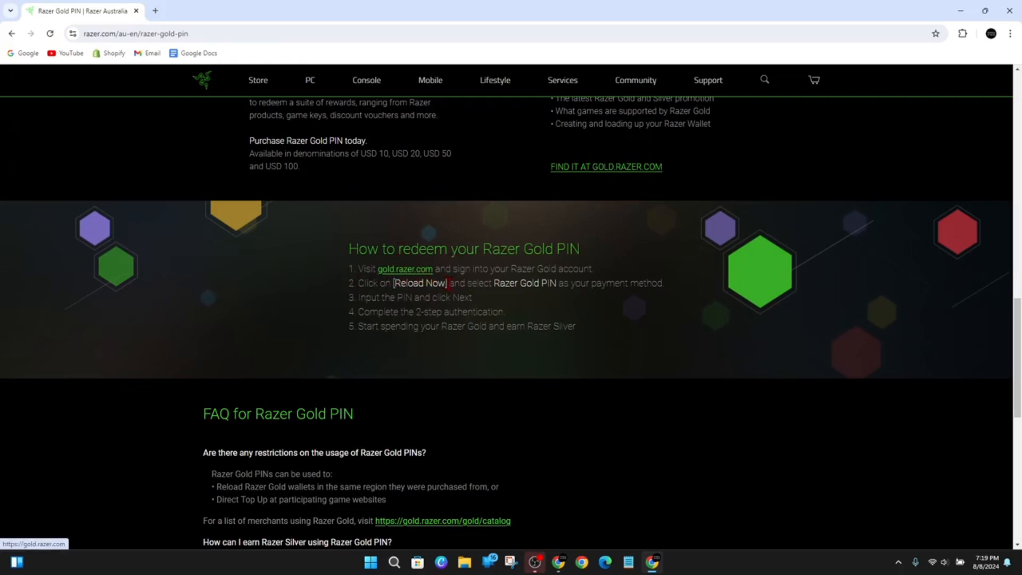
mouse_move(606, 274)
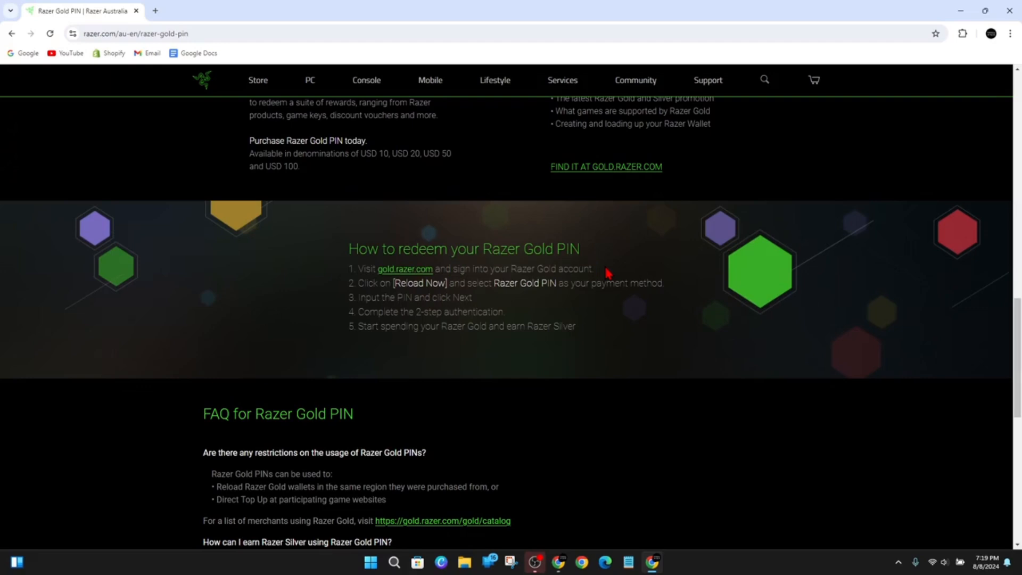
mouse_move(544, 283)
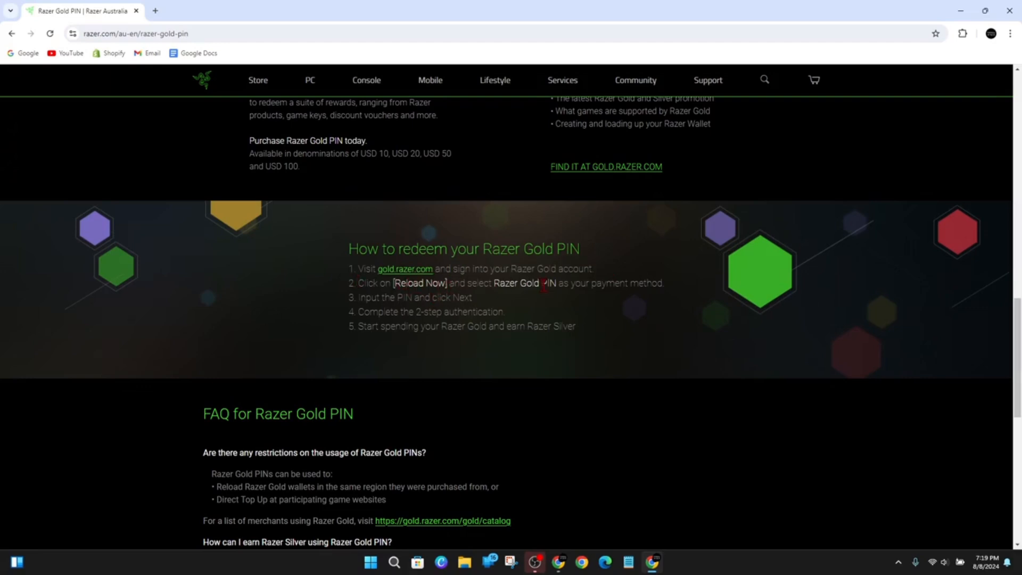